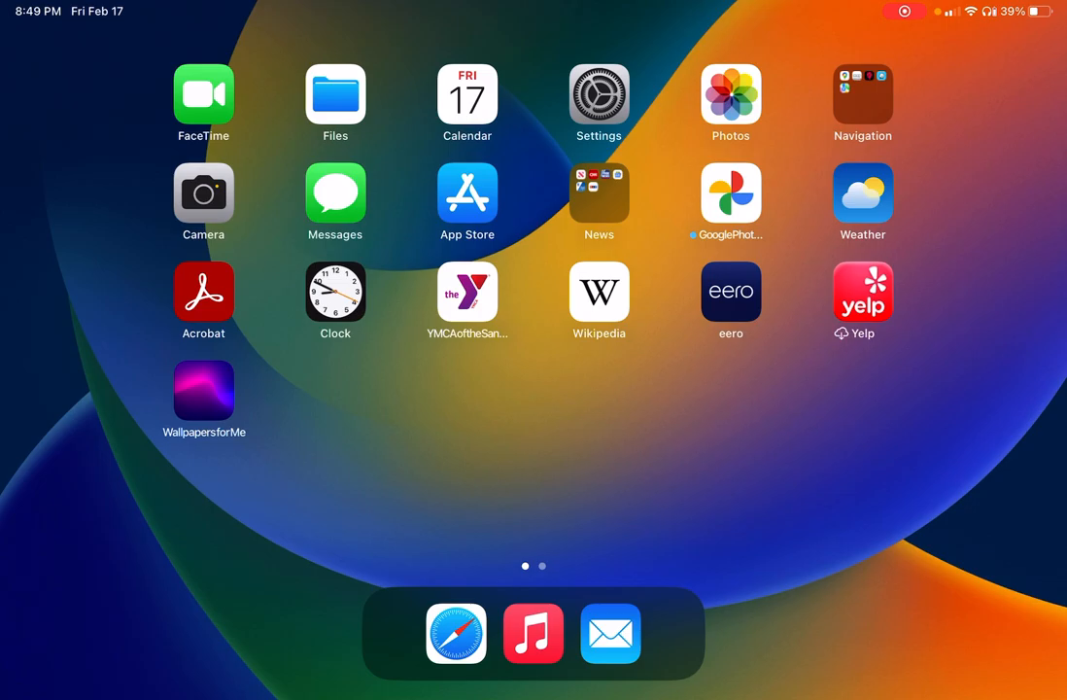
- Launch Settings from the Home Screen, showing Bluetooth with both Joy-Cons connected
left_click(598, 94)
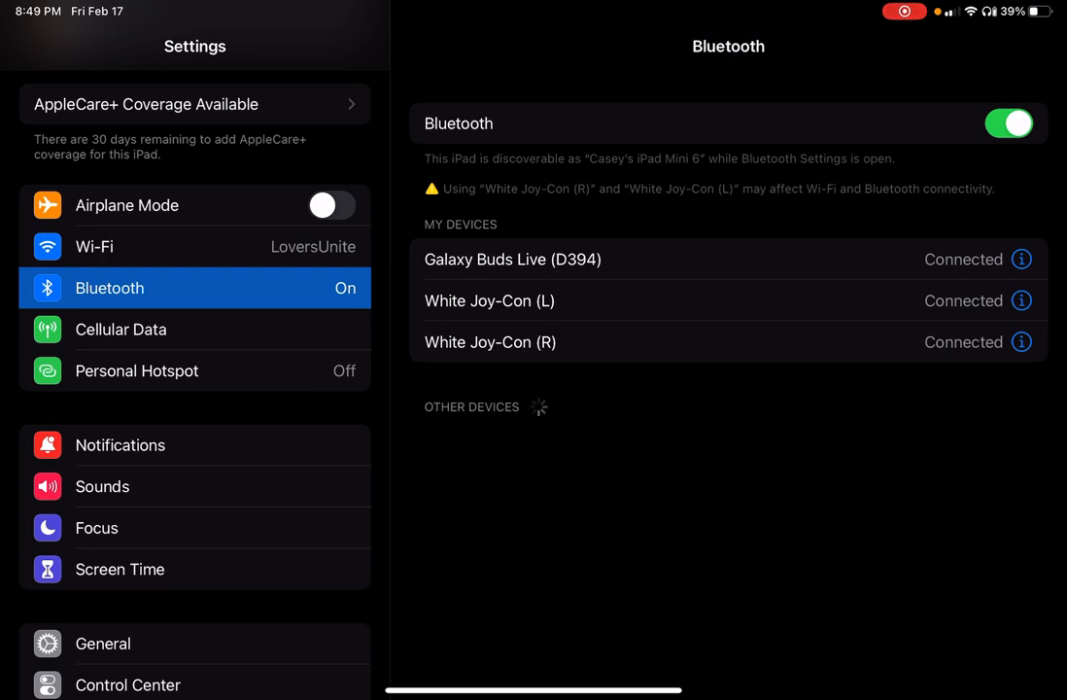
left_click(1020, 300)
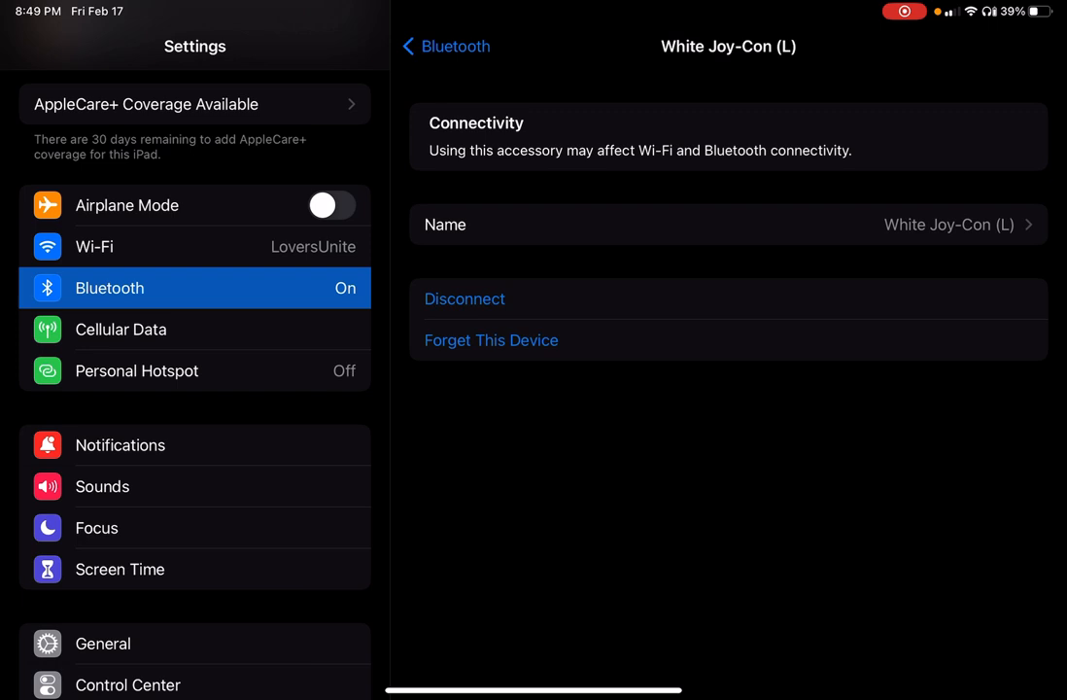
left_click(445, 46)
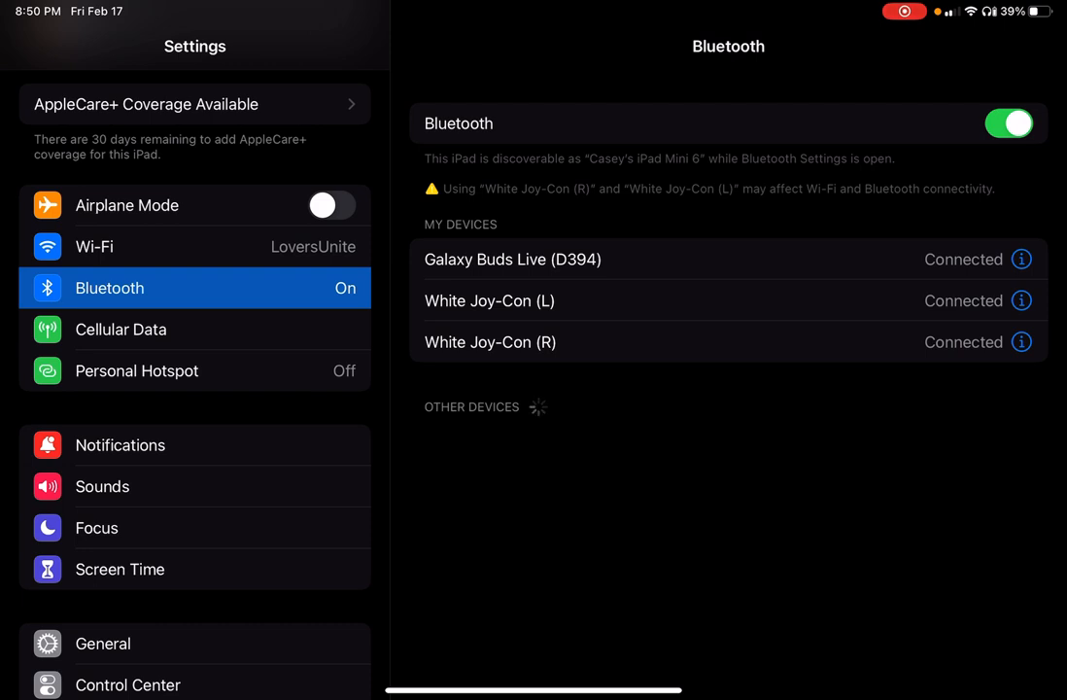
- Open General's Game Controller page showing the connected Joy-Con (L/R)
scroll("down", 3)
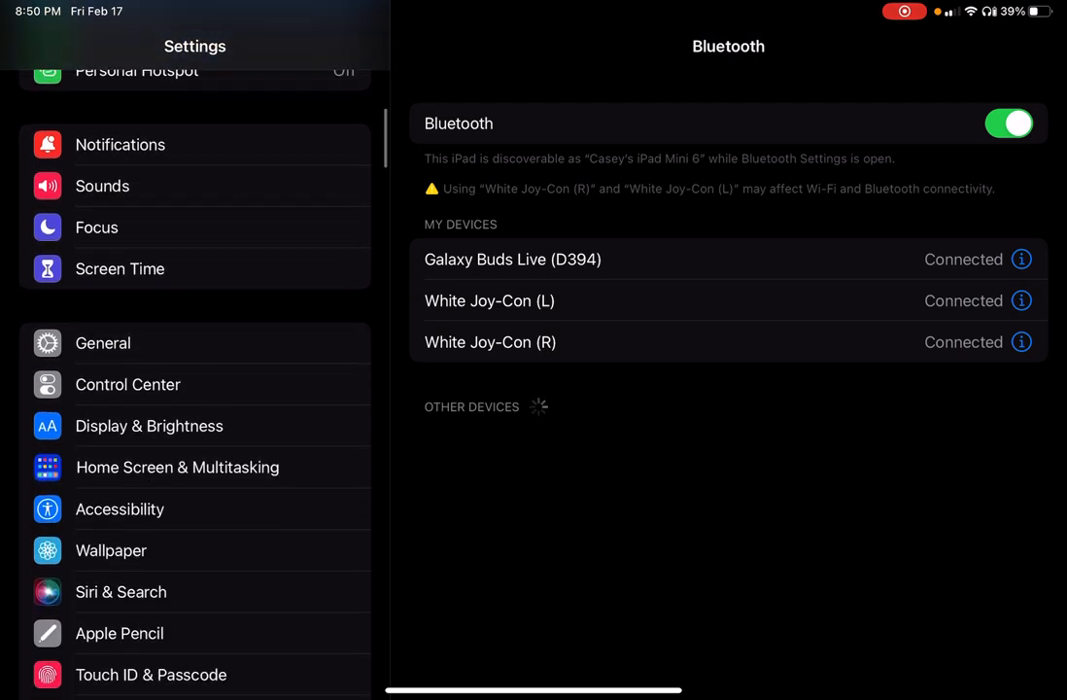
scroll("down", 3)
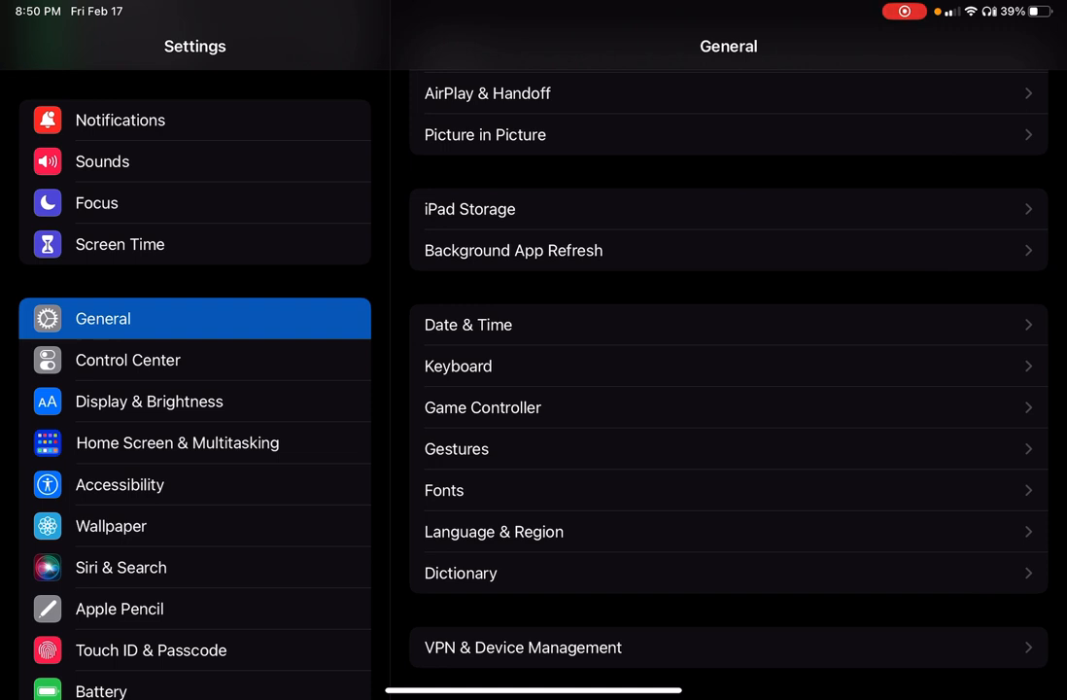
left_click(482, 407)
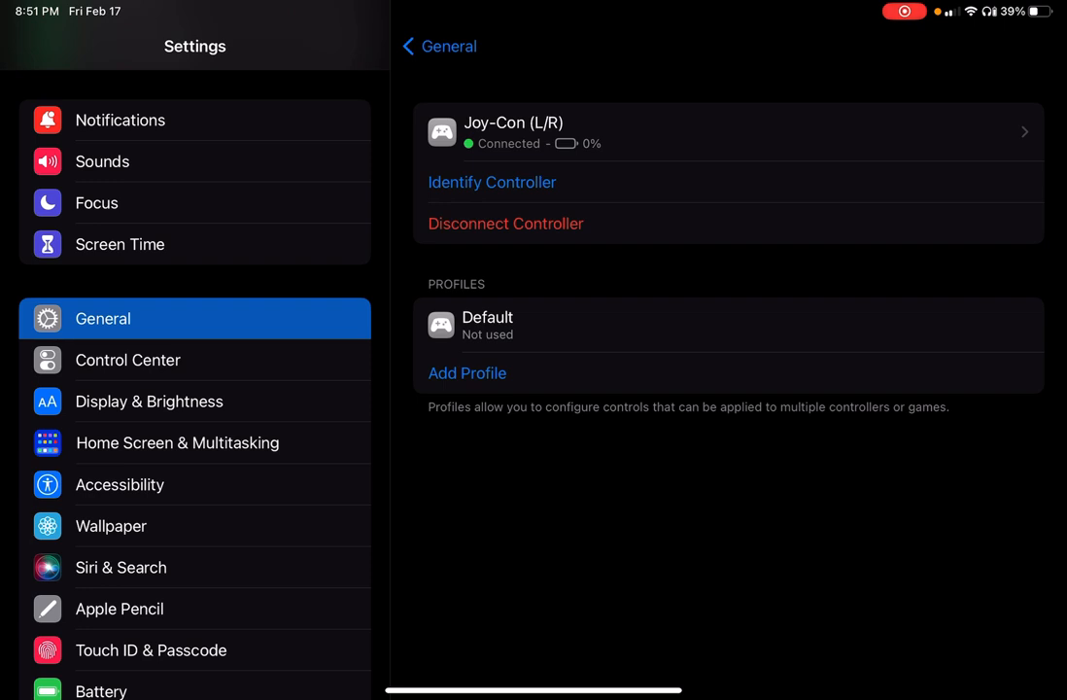
left_click(729, 132)
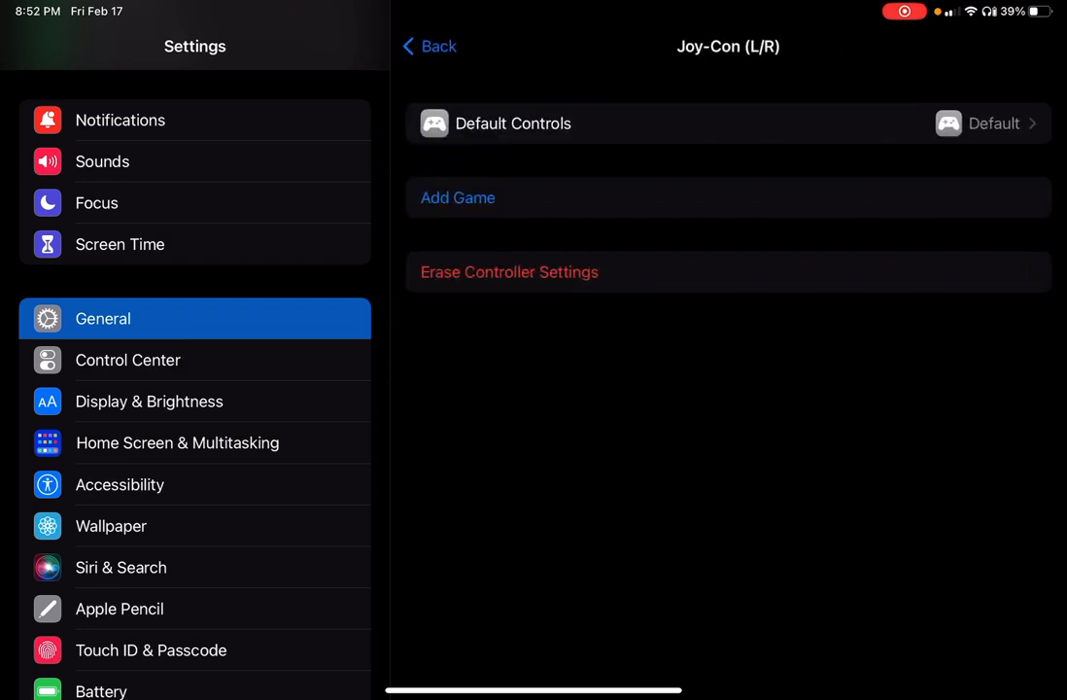
left_click(727, 124)
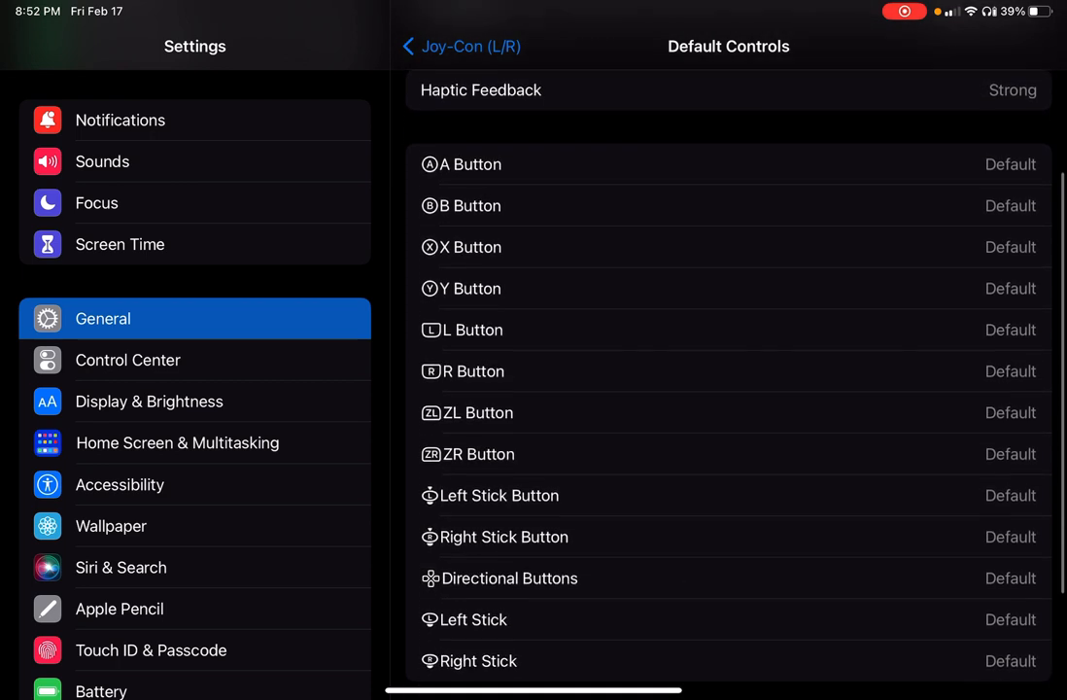
scroll("up", 3)
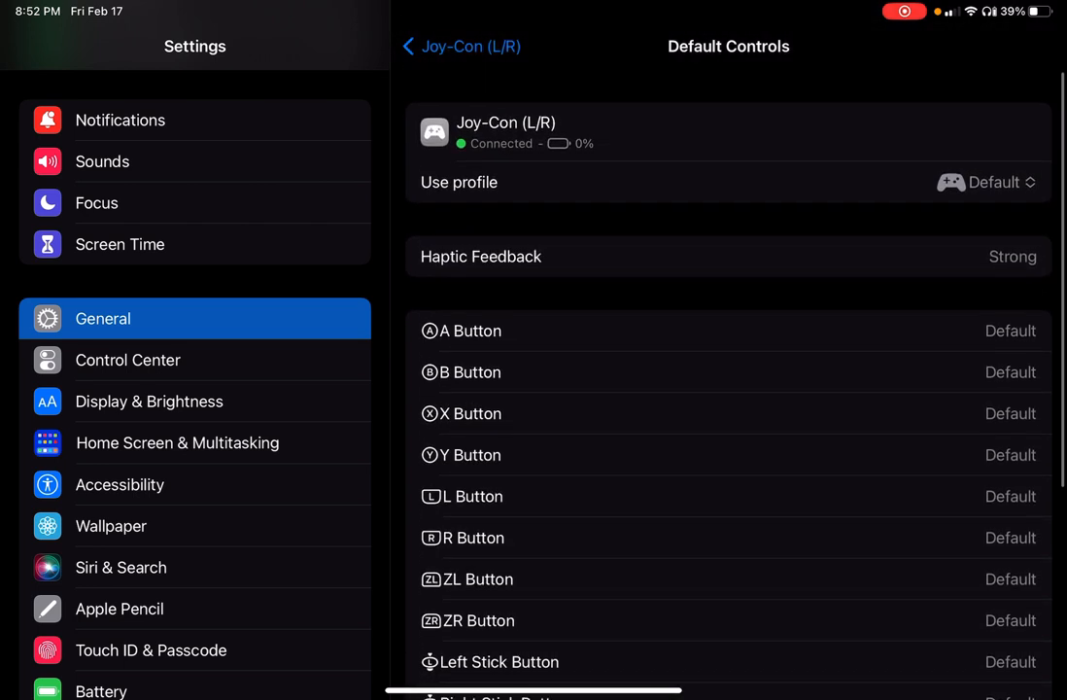
left_click(461, 46)
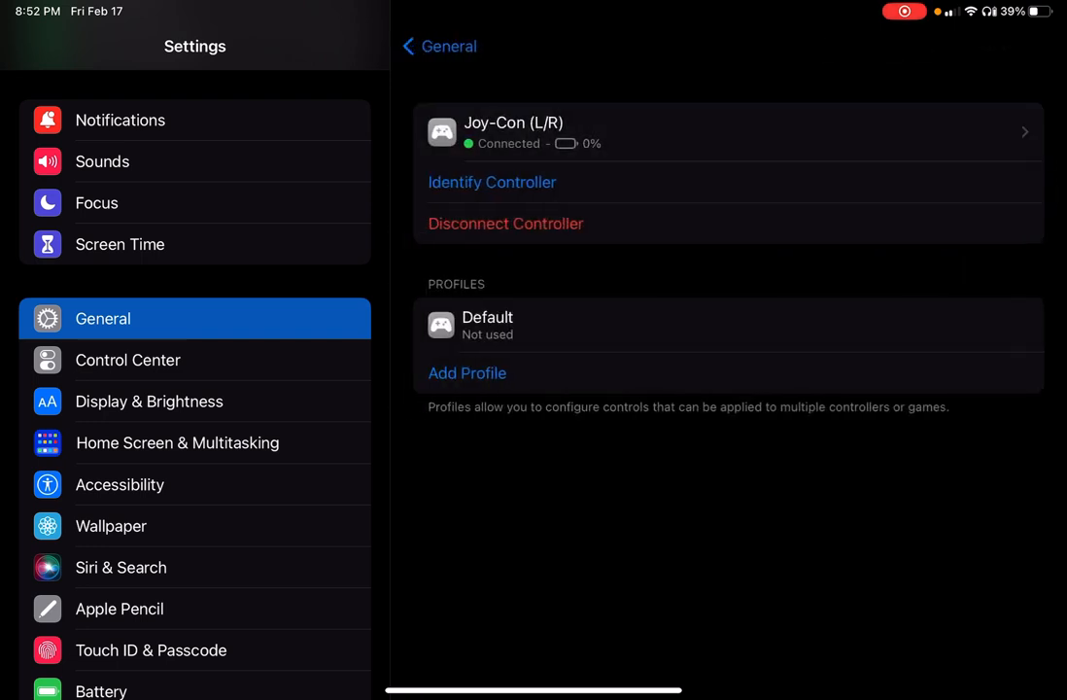
- Add a new controller profile with every button mapped to Default
left_click(466, 372)
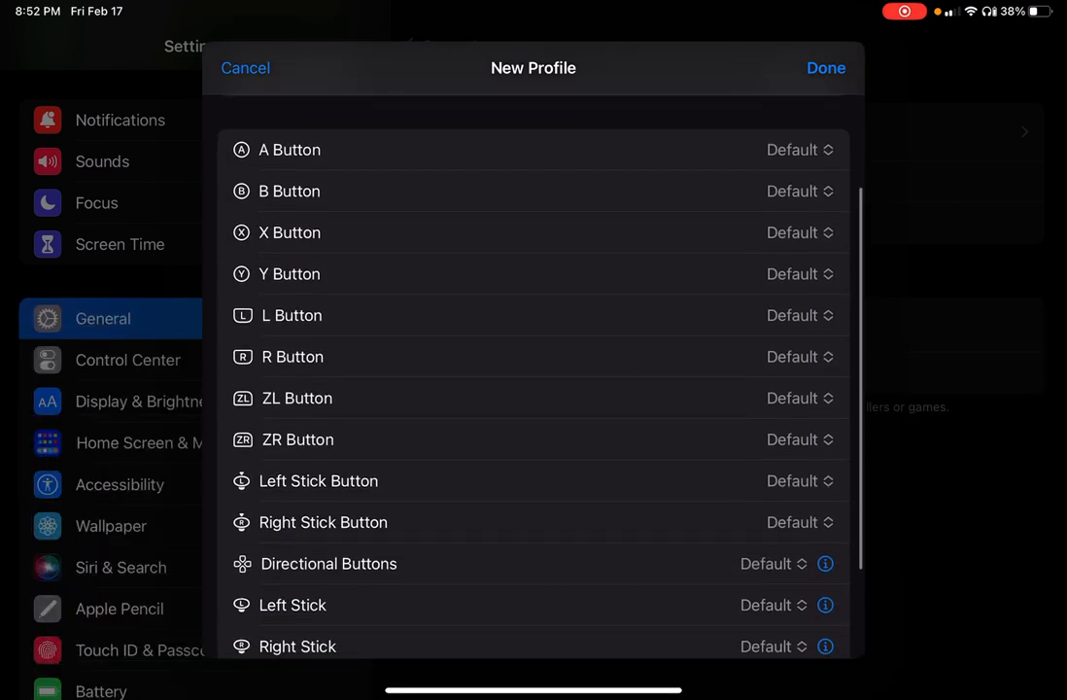
- Map A Button to B, B Button to A, and swap the X and Y buttons
scroll("down", 3)
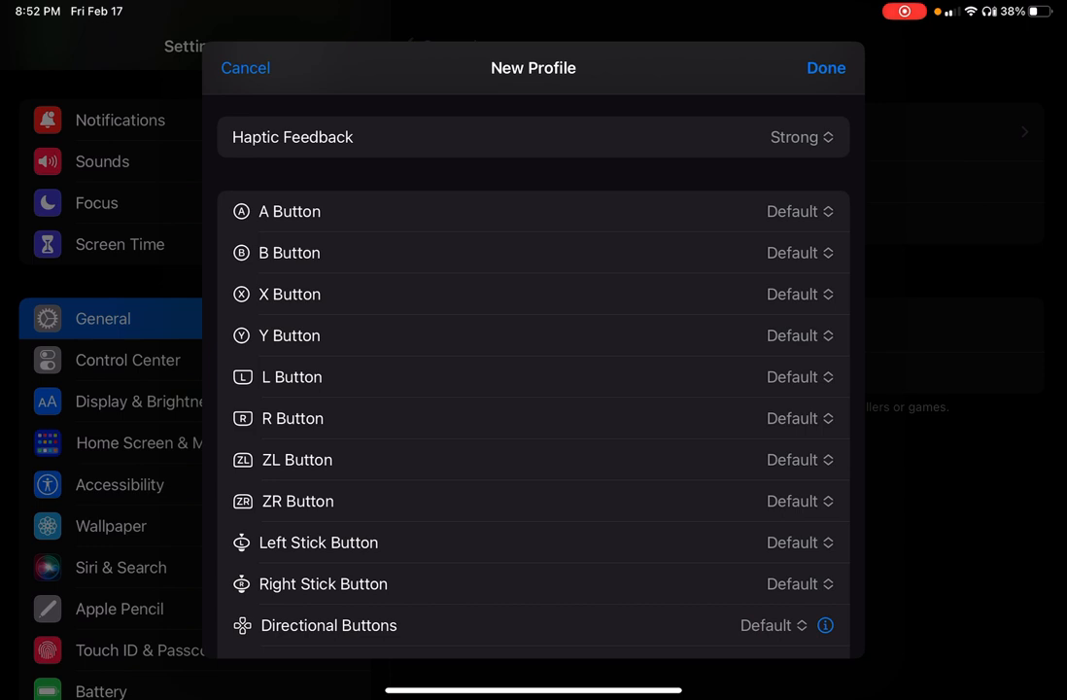
left_click(797, 211)
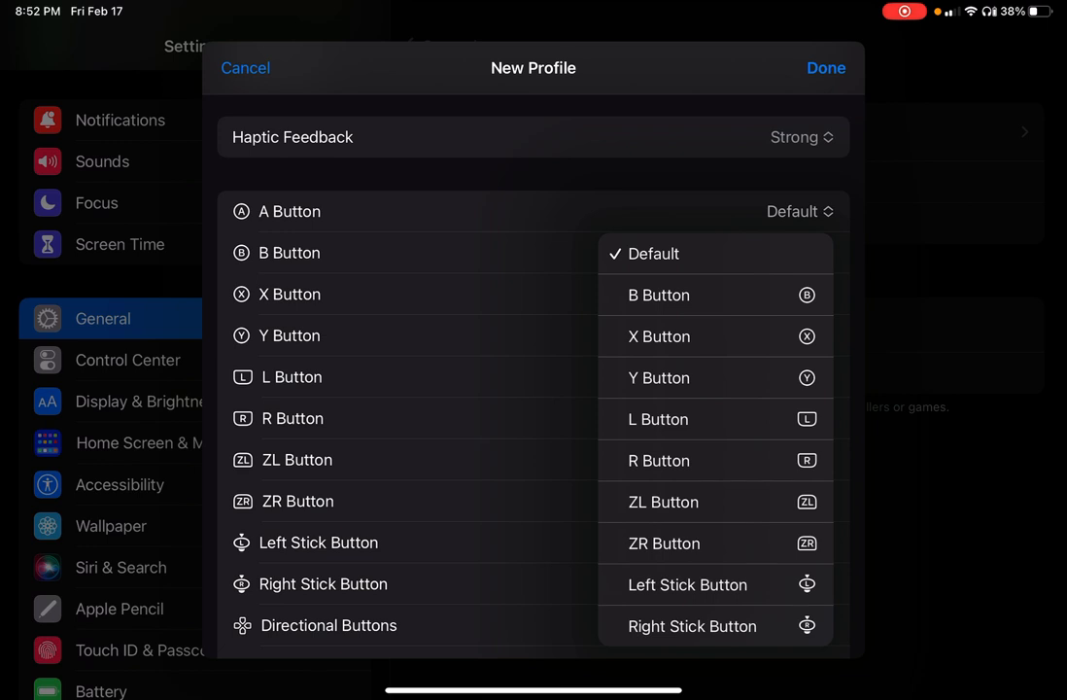
left_click(659, 294)
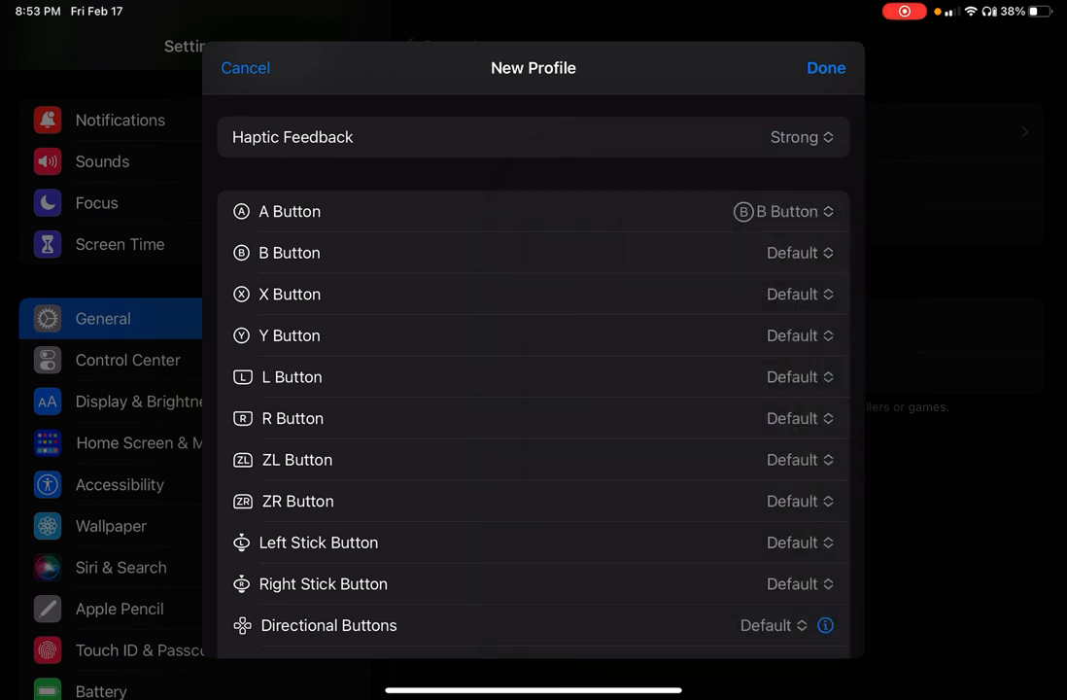
left_click(793, 252)
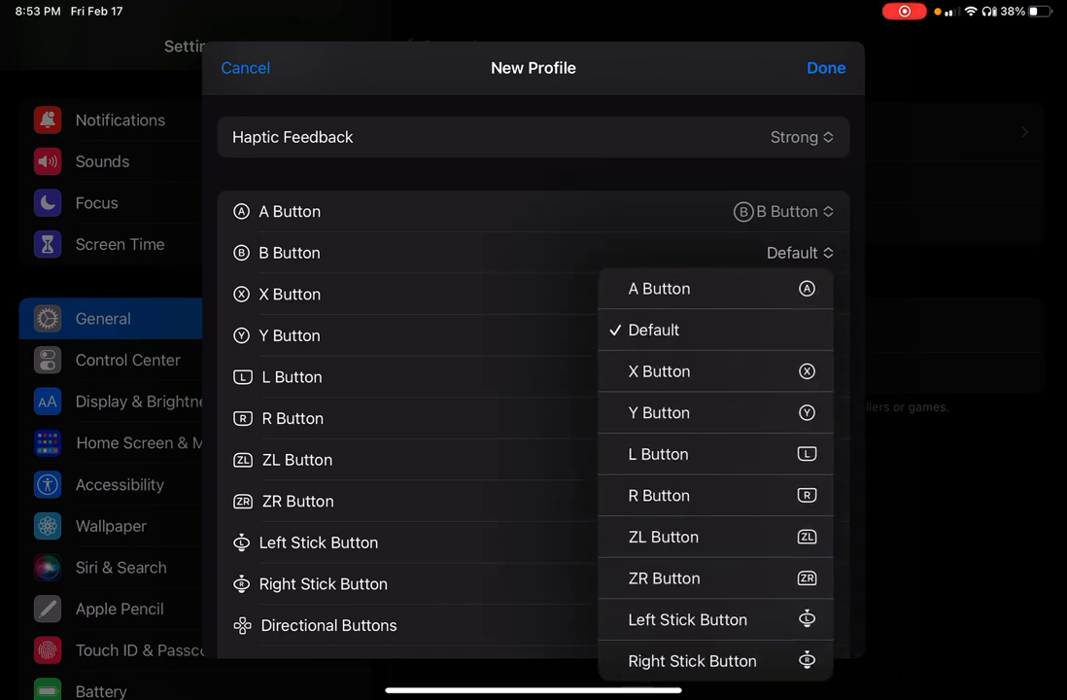
left_click(658, 287)
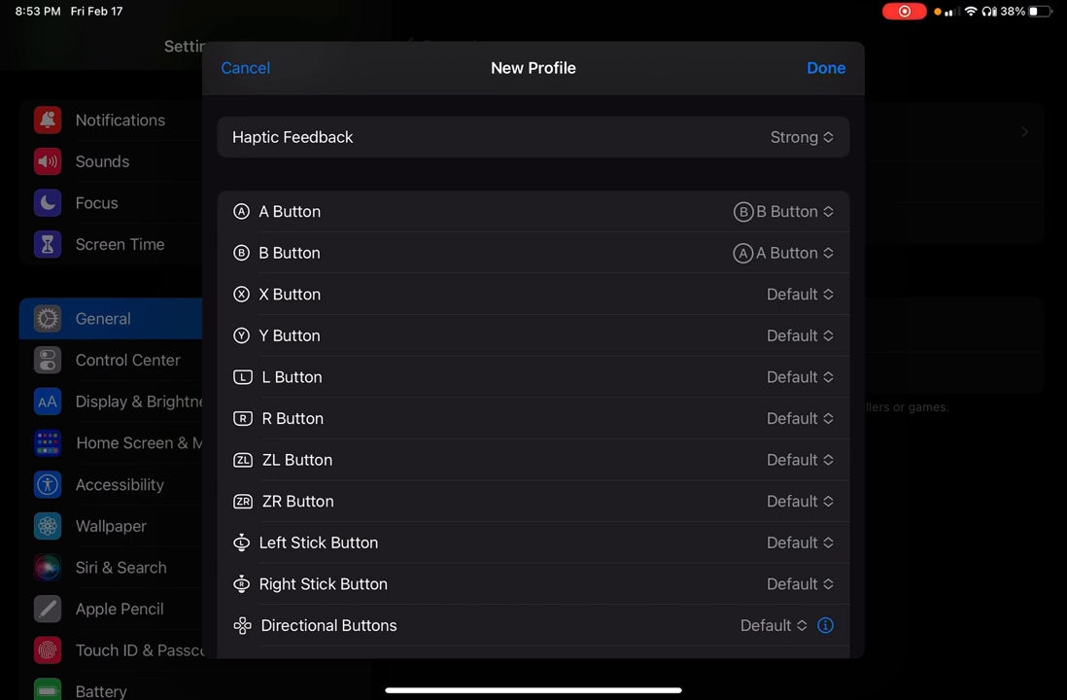
left_click(792, 294)
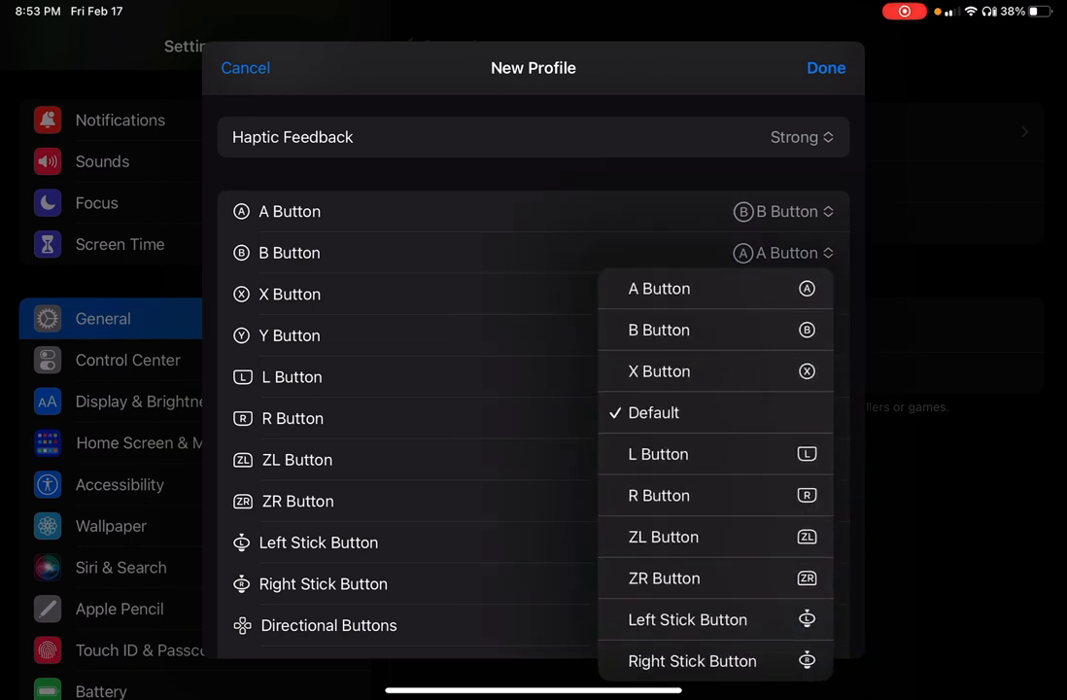
left_click(659, 370)
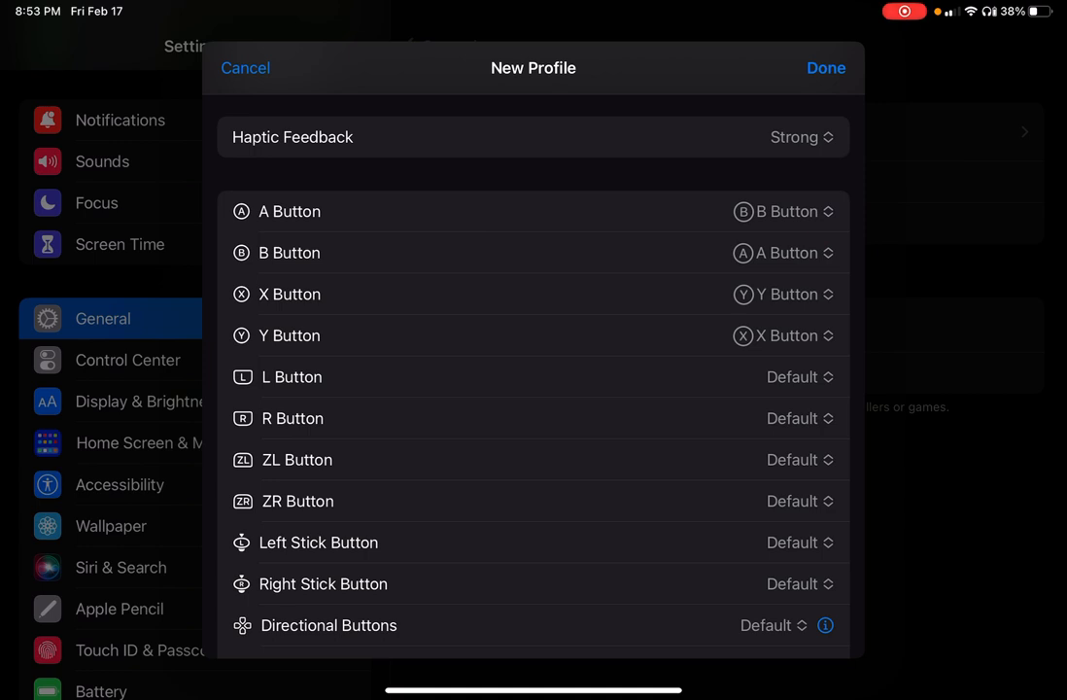
scroll("down", 3)
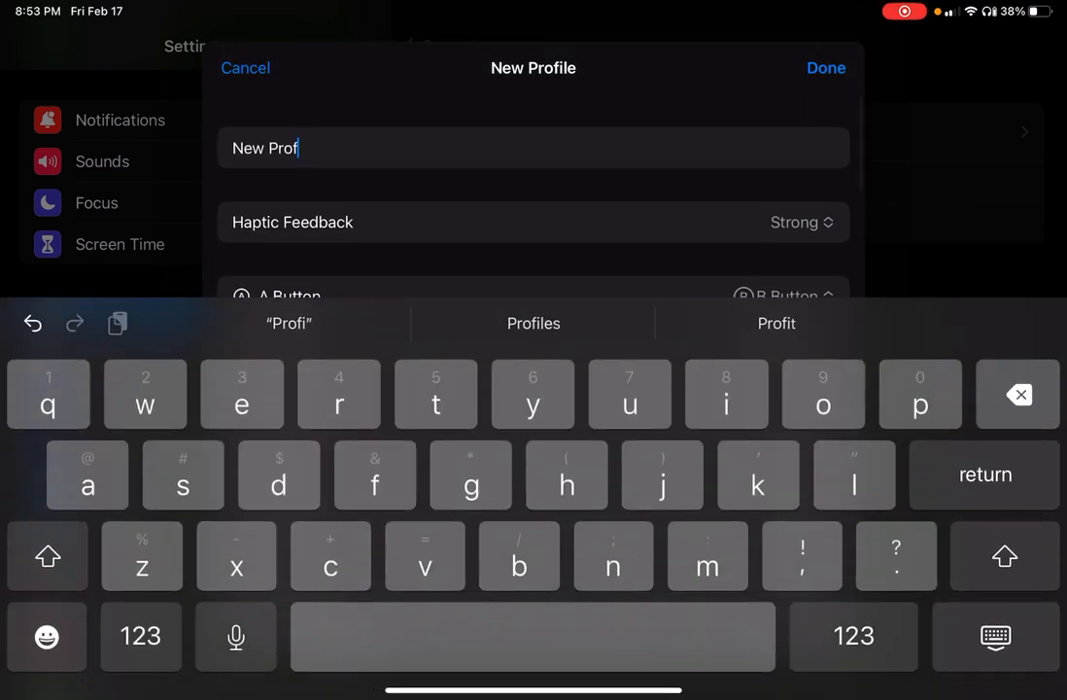
- Name the swapped-button profile 'CODM' and save it with Done
left_click(1018, 393)
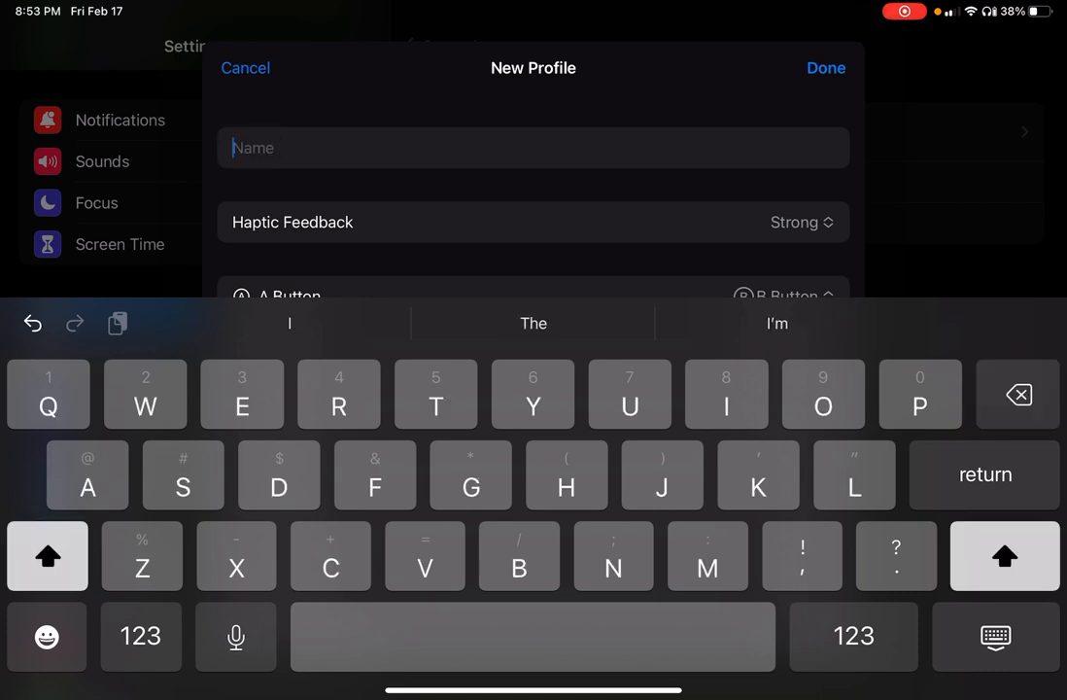
type("C")
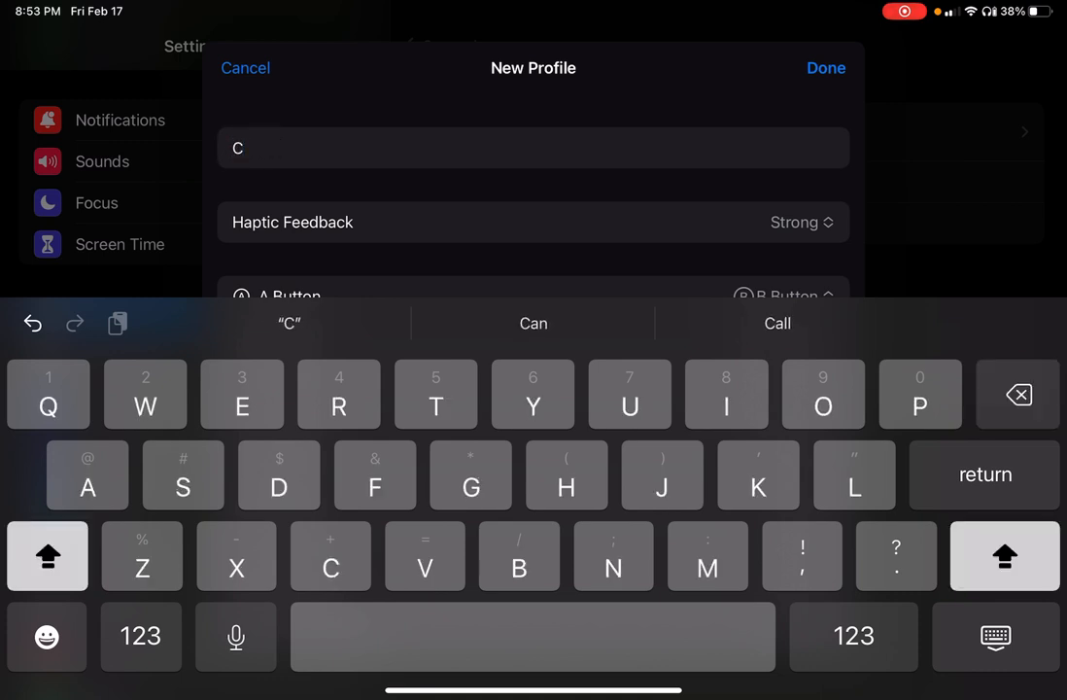
type("ODM")
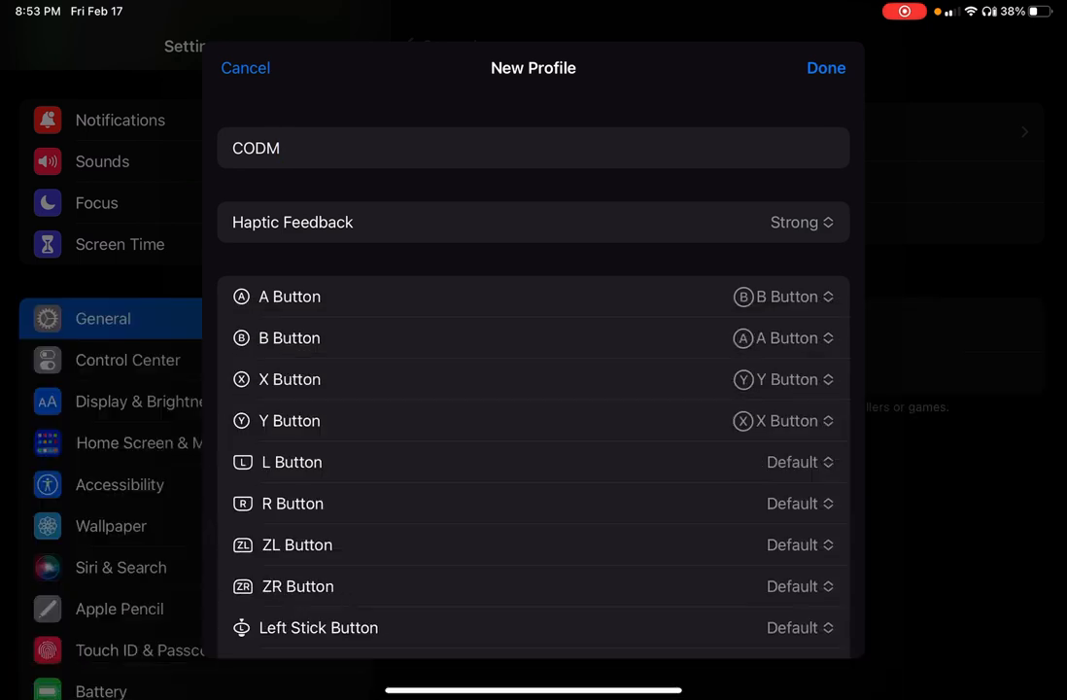
left_click(825, 68)
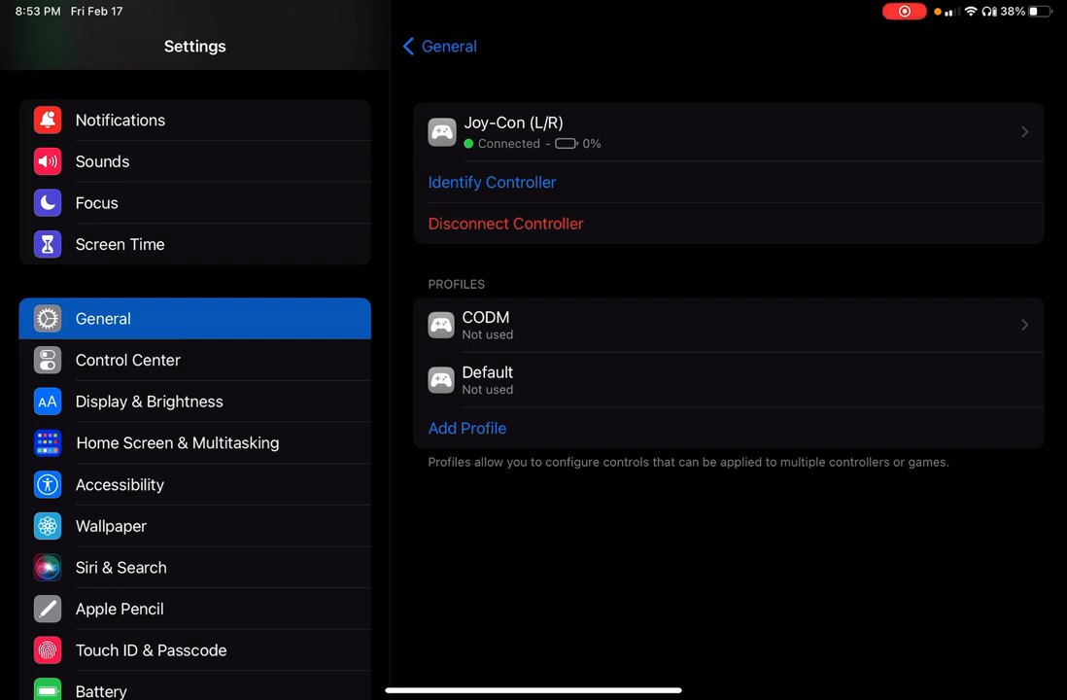
- Open Default Controls for the Joy-Con (L/R) controller
left_click(728, 131)
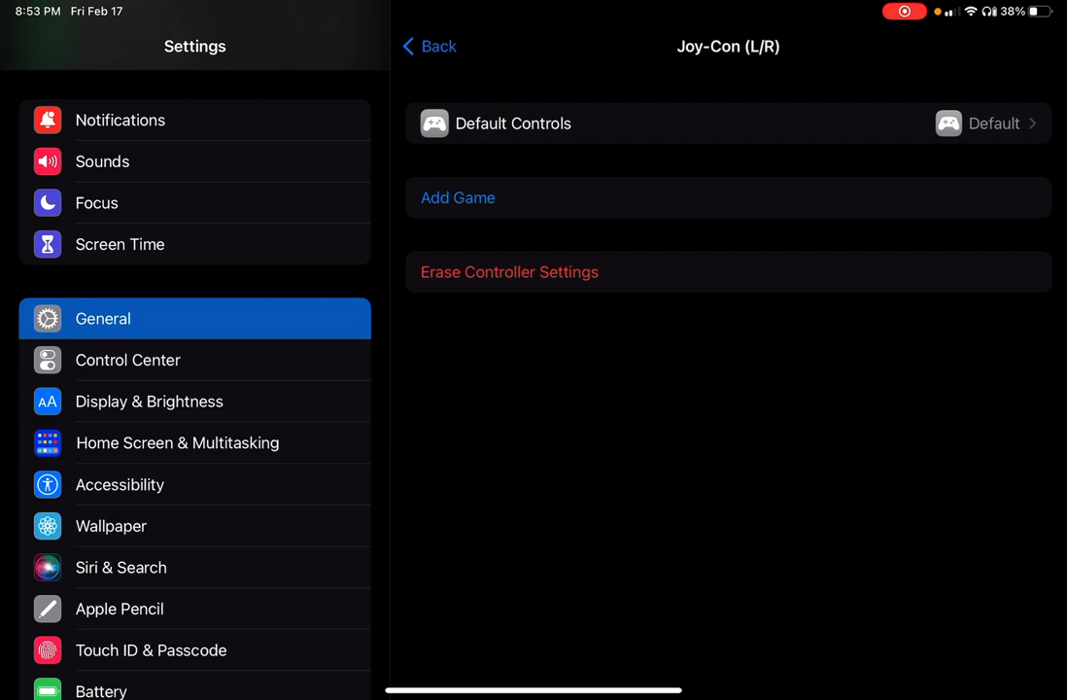
left_click(428, 46)
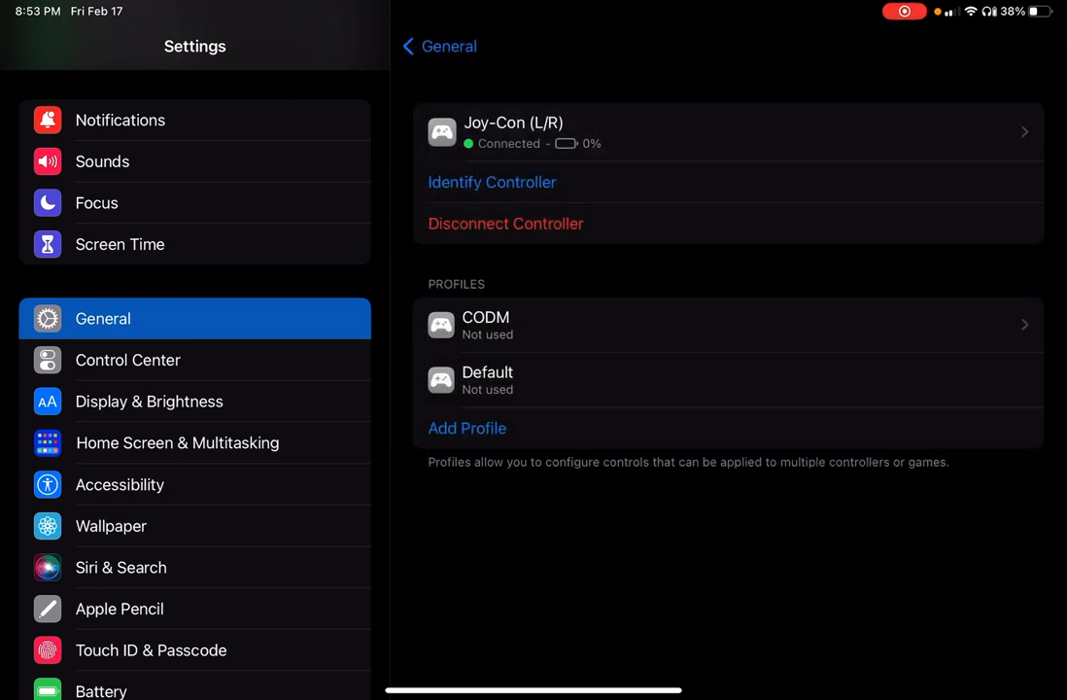
left_click(728, 131)
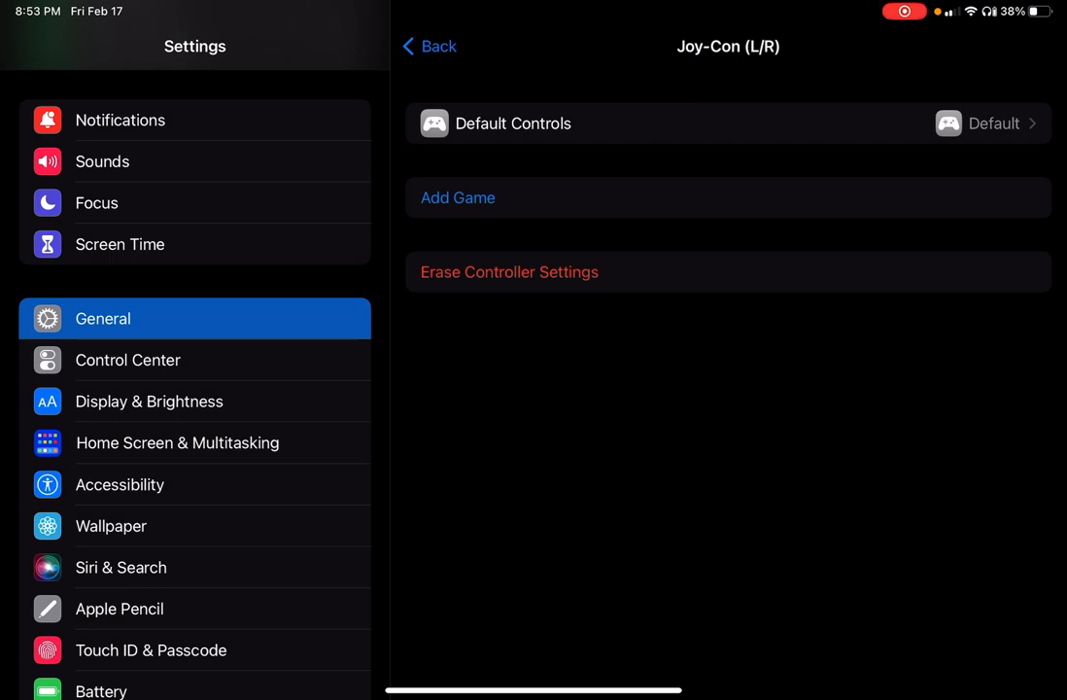
left_click(727, 123)
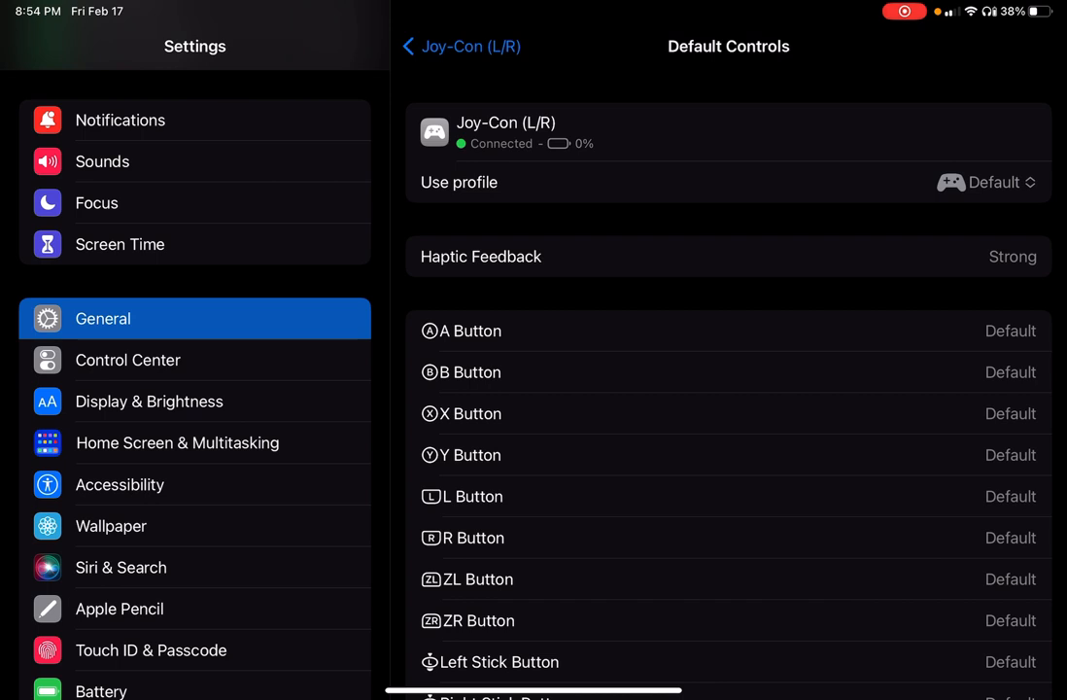
- Set the Joy-Con's Default Controls to use the CODM profile
left_click(985, 181)
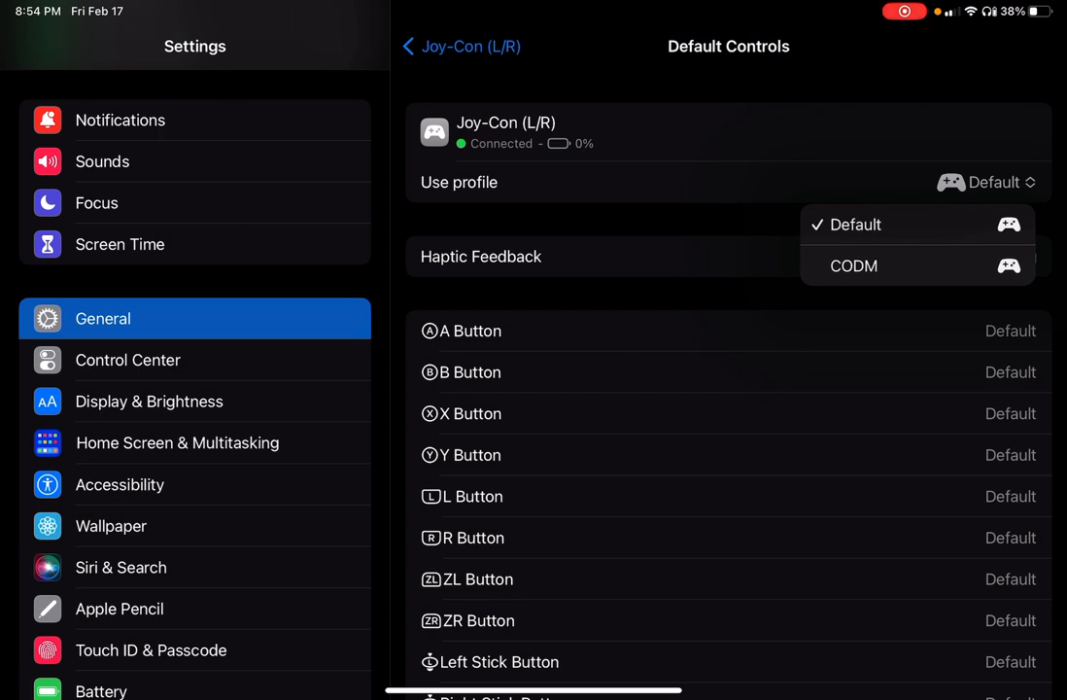
left_click(853, 266)
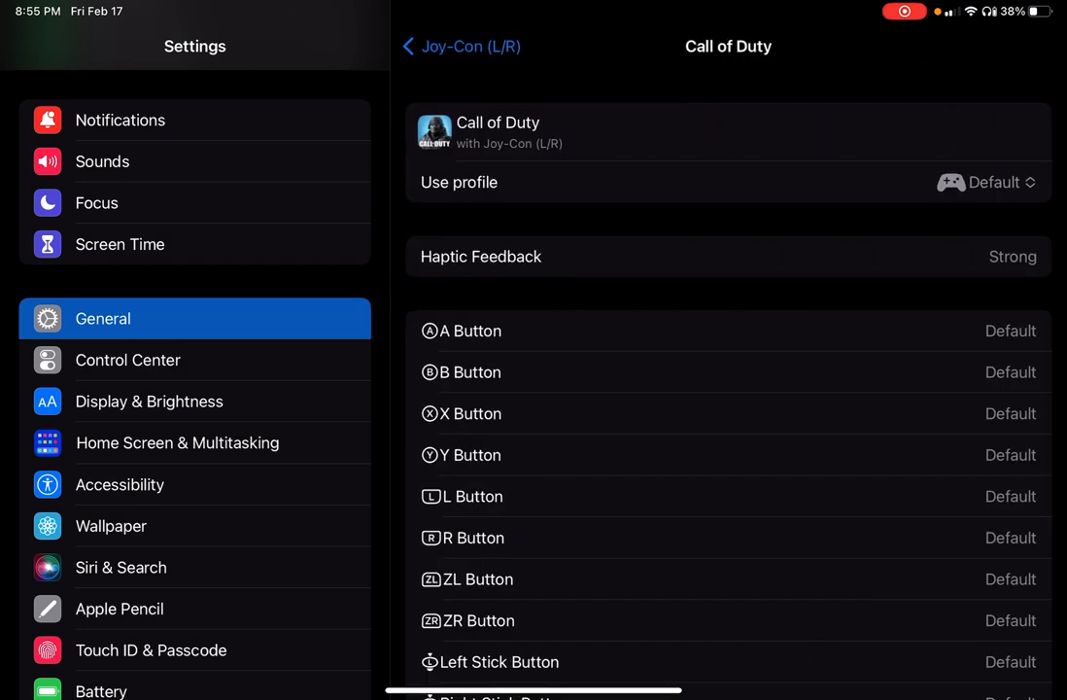
left_click(986, 182)
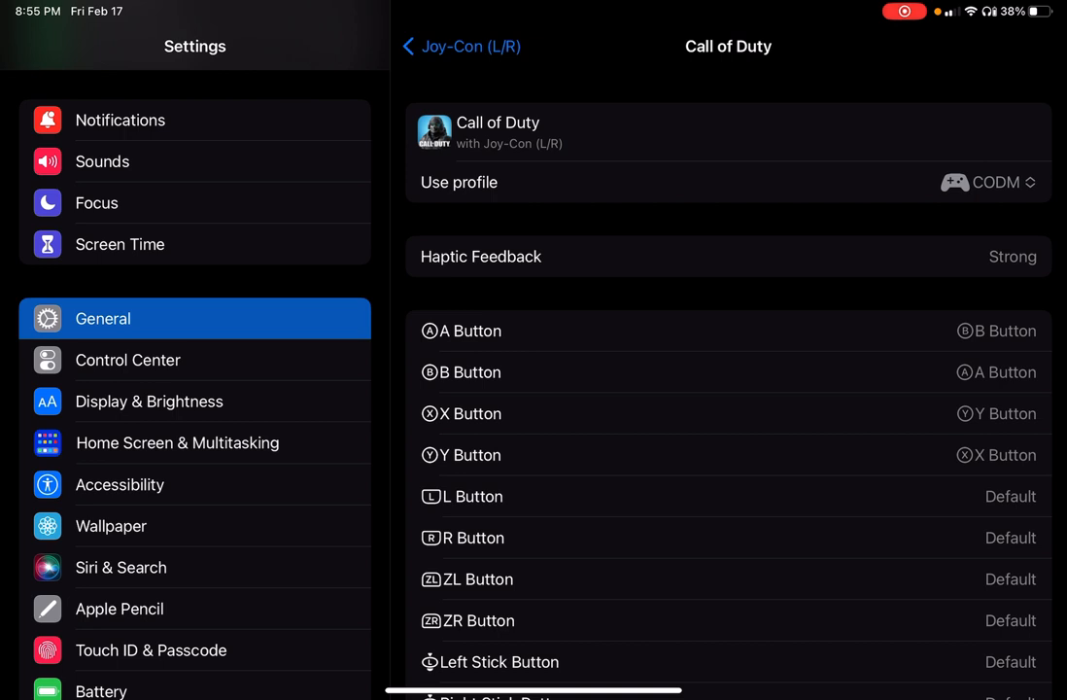
left_click(460, 45)
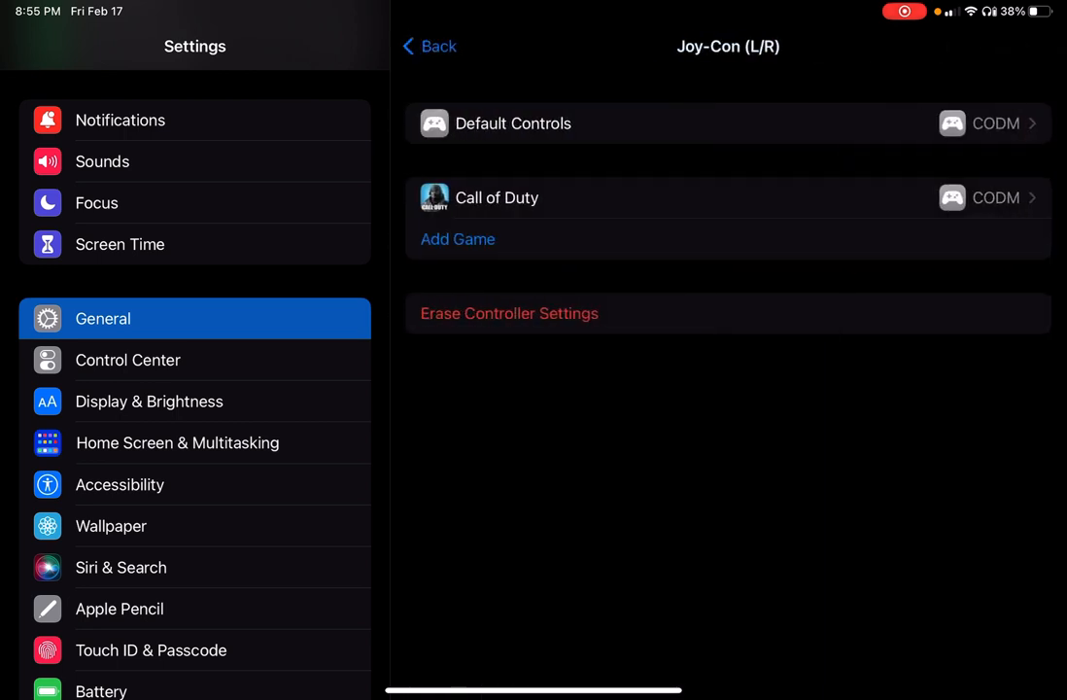
left_click(428, 45)
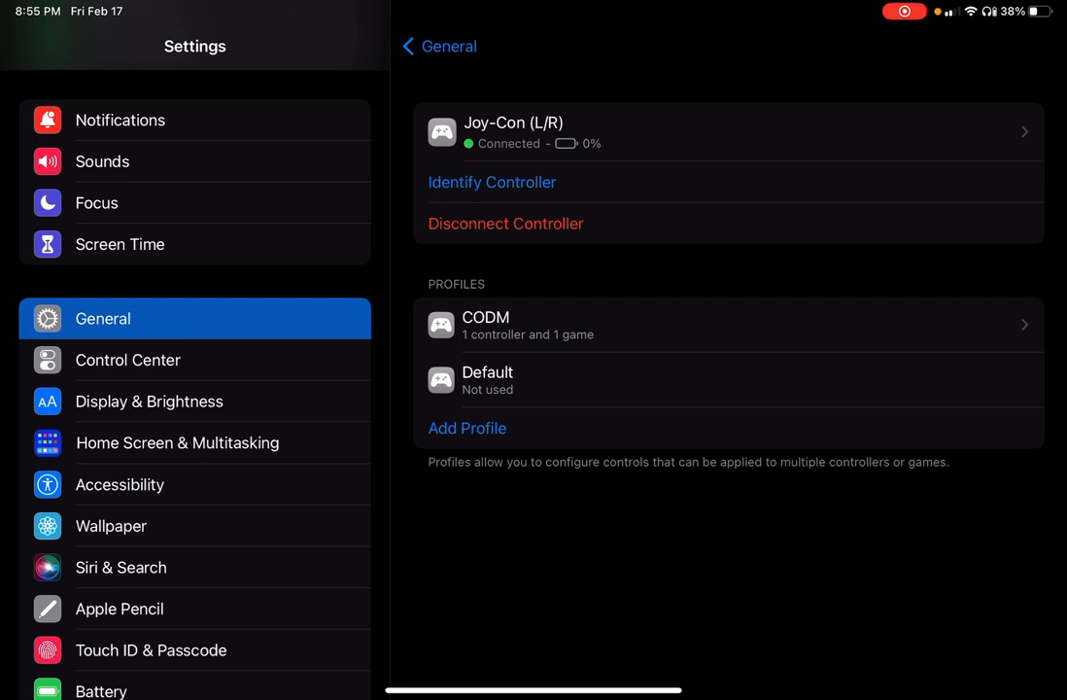
- Disconnect the Joy-Con (L/R) so it shows as not connected
left_click(505, 224)
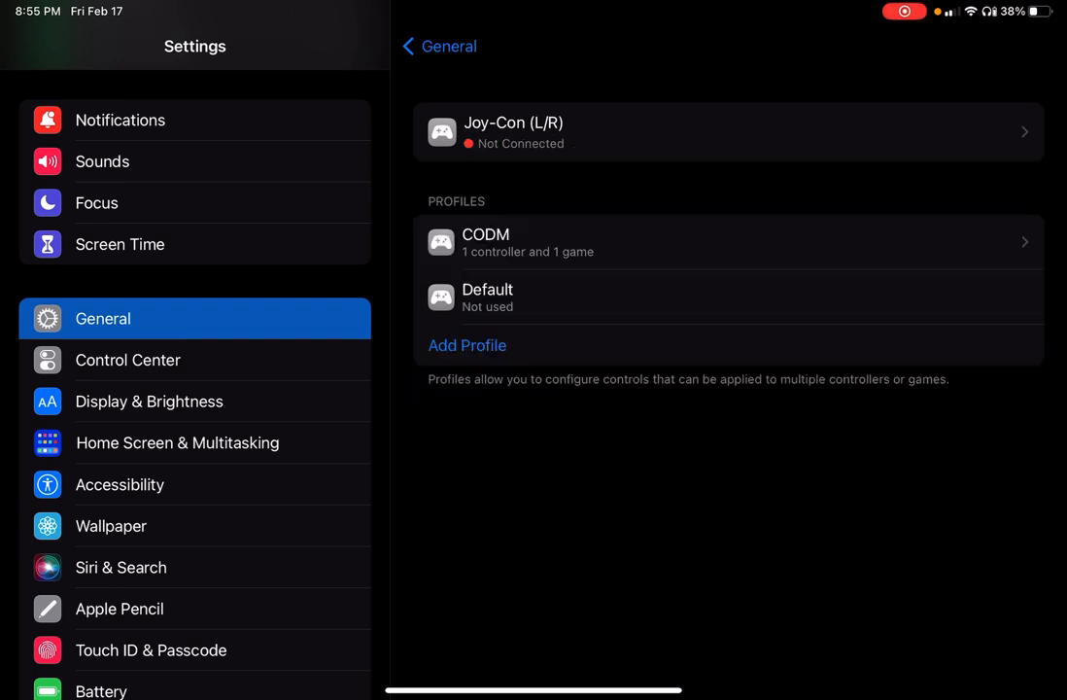